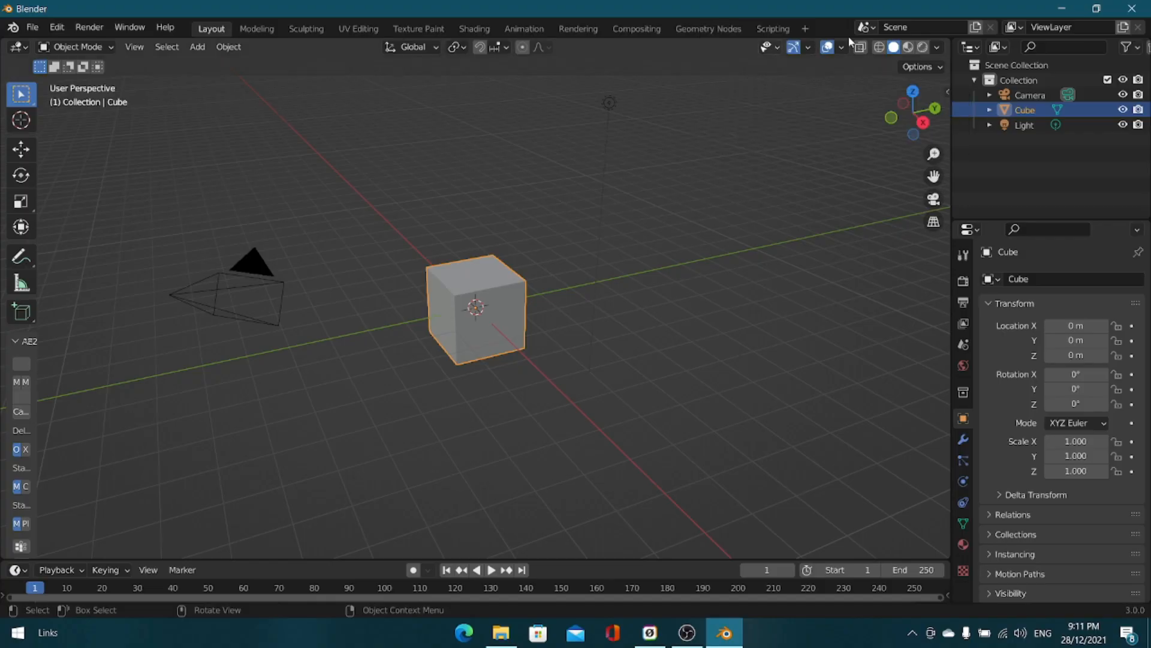
Step: Add the VFX Motion Tracking workspace from the workspace templates
{"action": "left_click", "coordinate": [806, 29]}
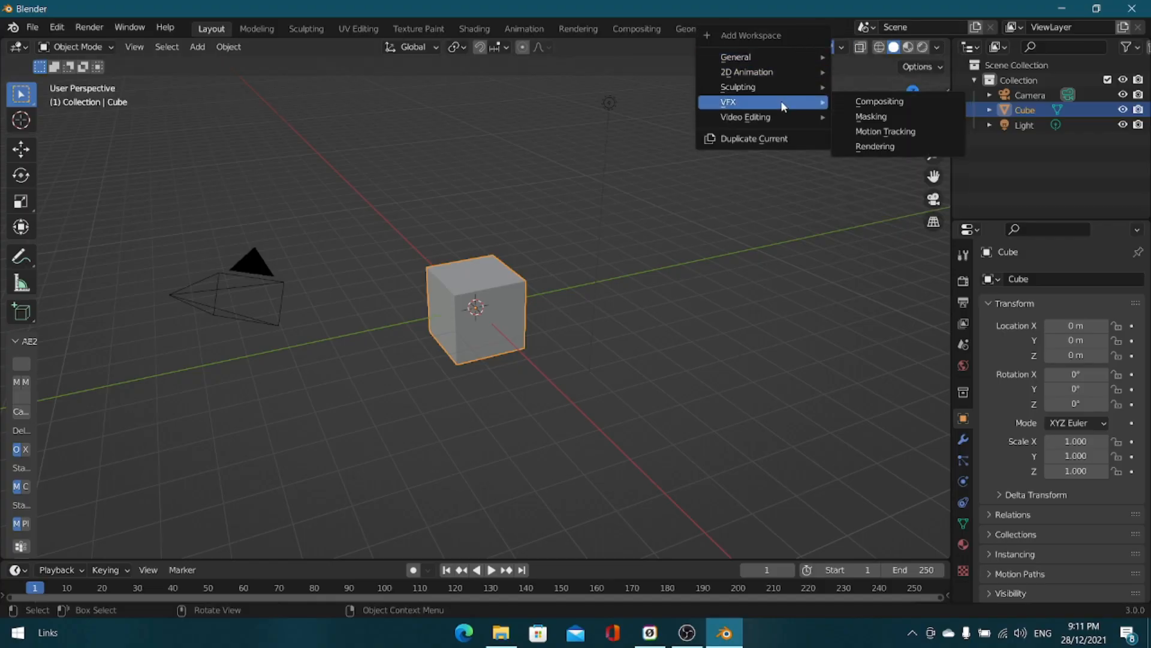
{"action": "left_click", "coordinate": [886, 132]}
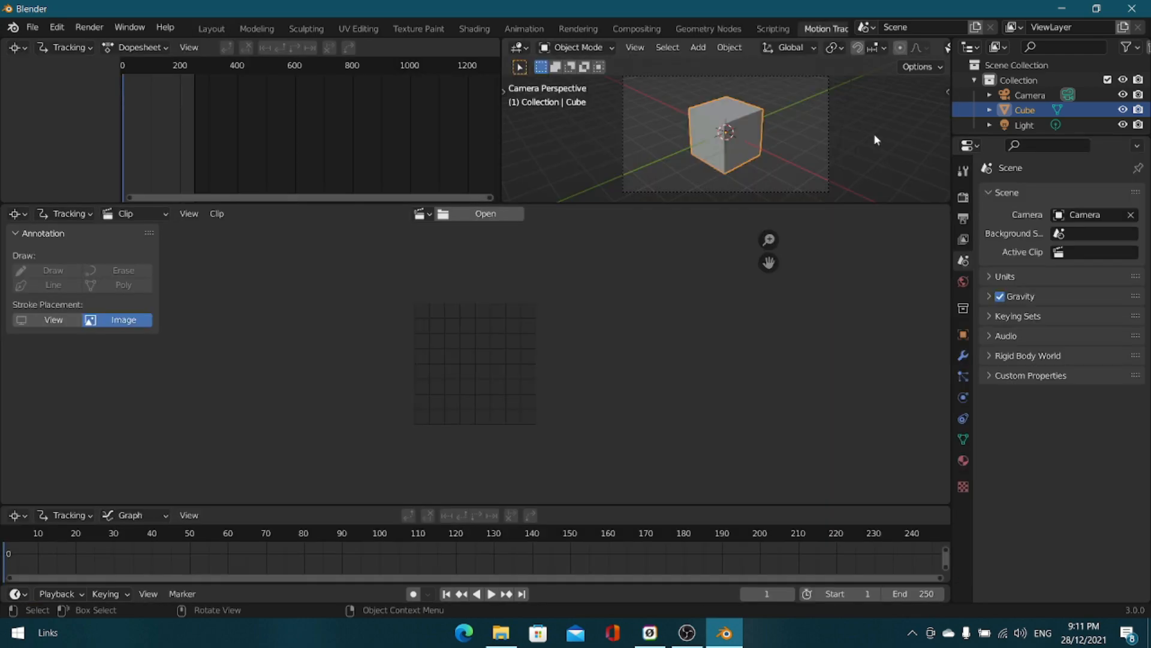
{"action": "mouse_move", "coordinate": [471, 221]}
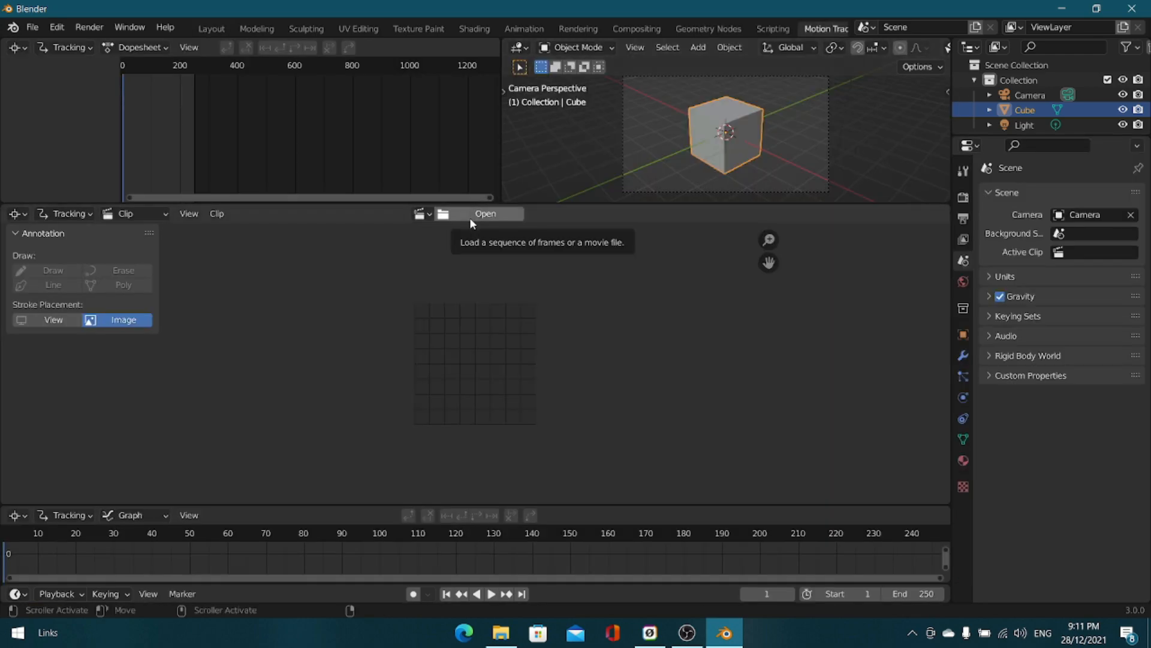
Step: Load the .mov footage of the cross-marked paper sheets into the Clip Editor
{"action": "left_click", "coordinate": [487, 214]}
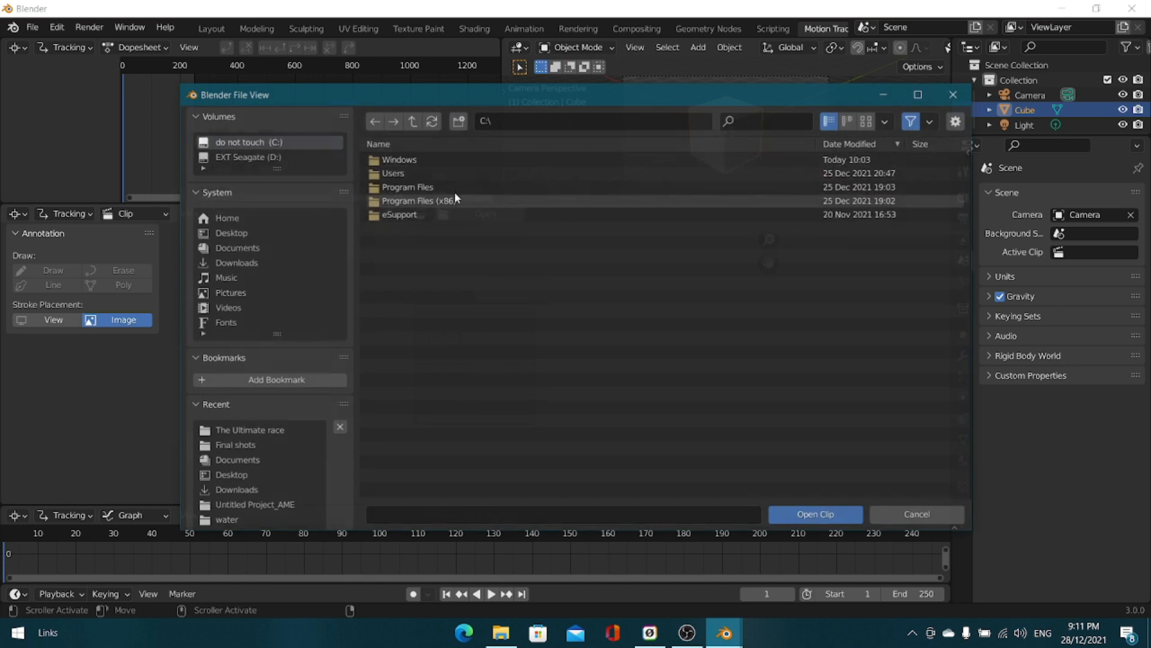
{"action": "left_click", "coordinate": [815, 514]}
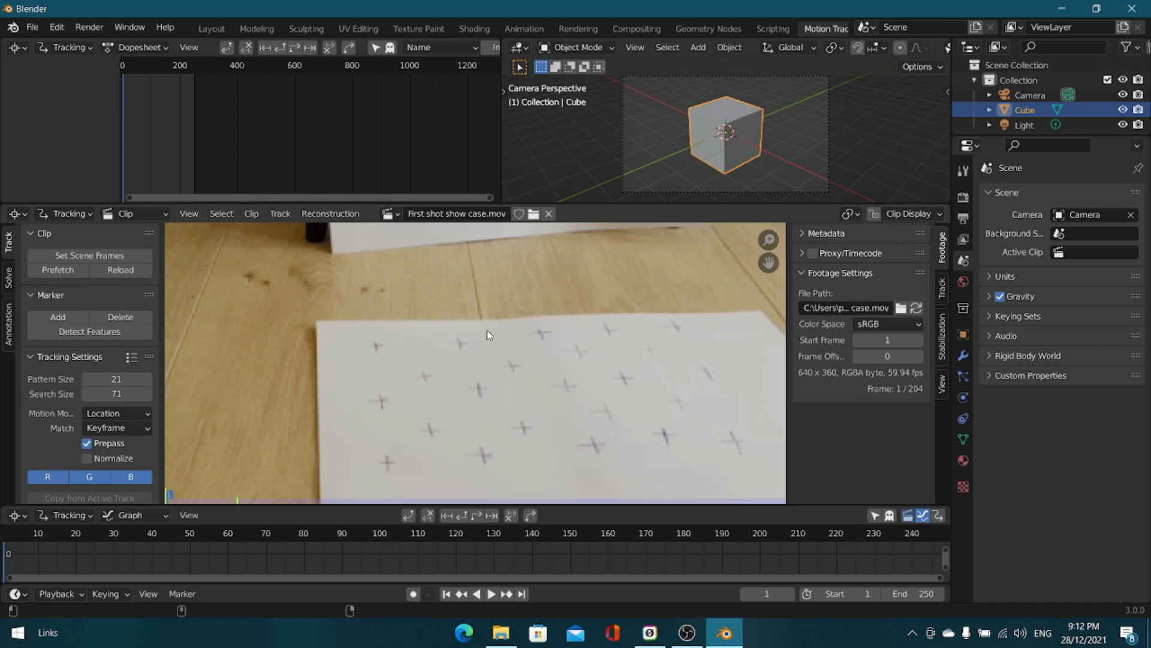
{"action": "mouse_move", "coordinate": [577, 322]}
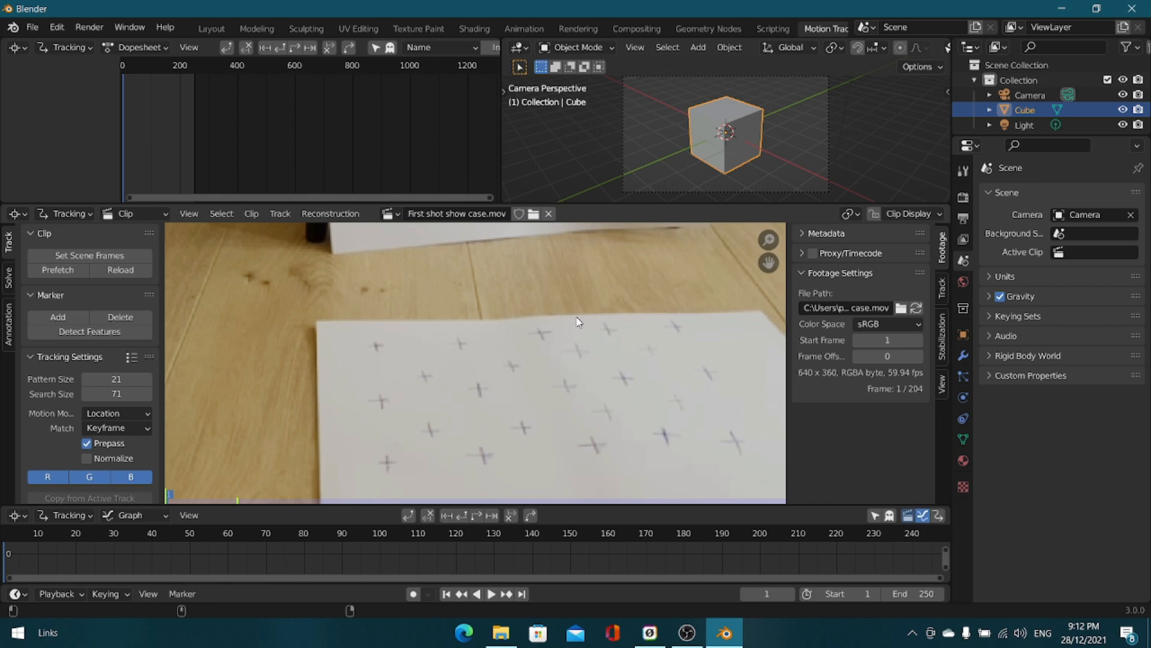
{"action": "mouse_move", "coordinate": [540, 300]}
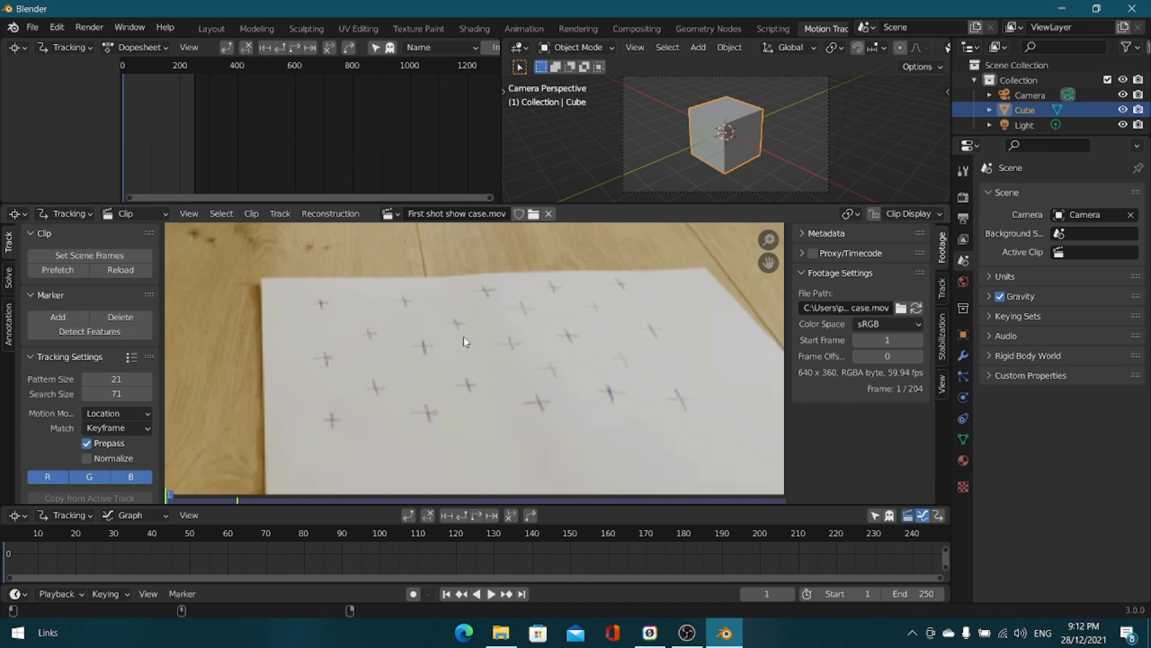
{"action": "mouse_move", "coordinate": [395, 334]}
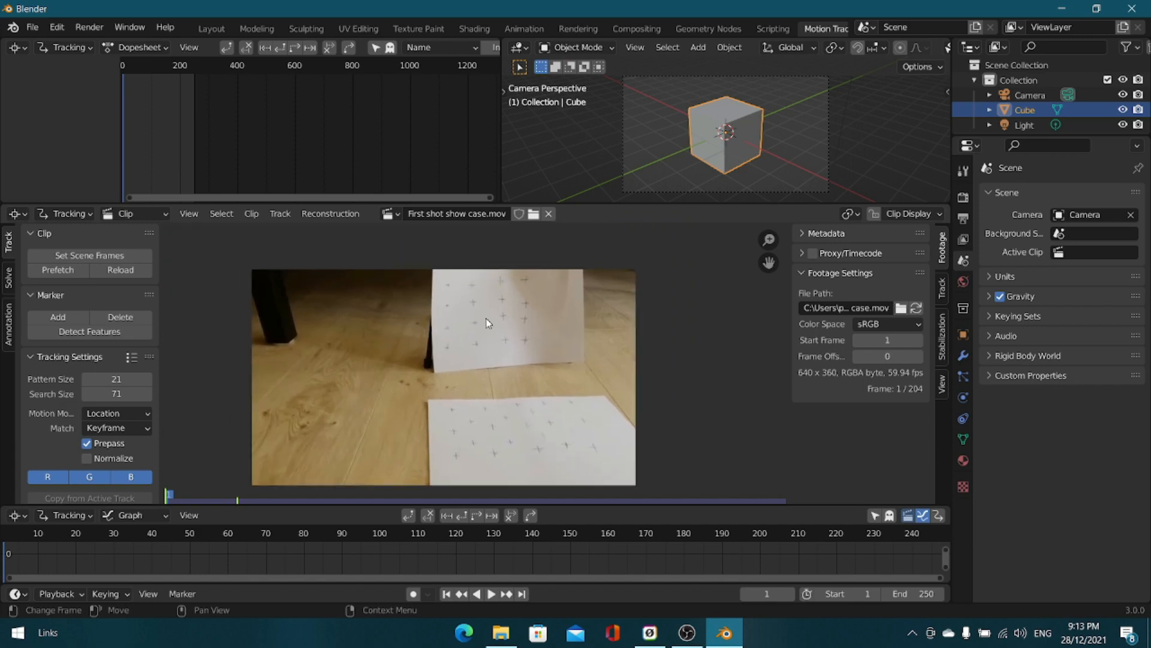
{"action": "mouse_move", "coordinate": [479, 324]}
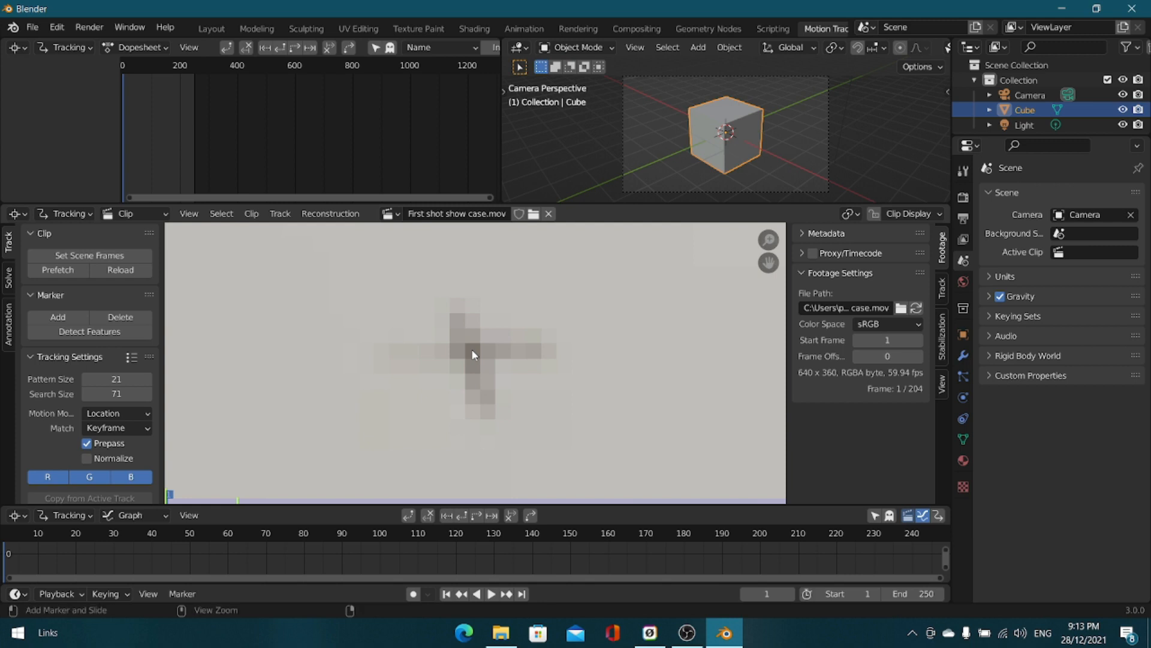
Step: Place tracking markers on the drawn crosses of both paper sheets
{"action": "left_click", "coordinate": [473, 355]}
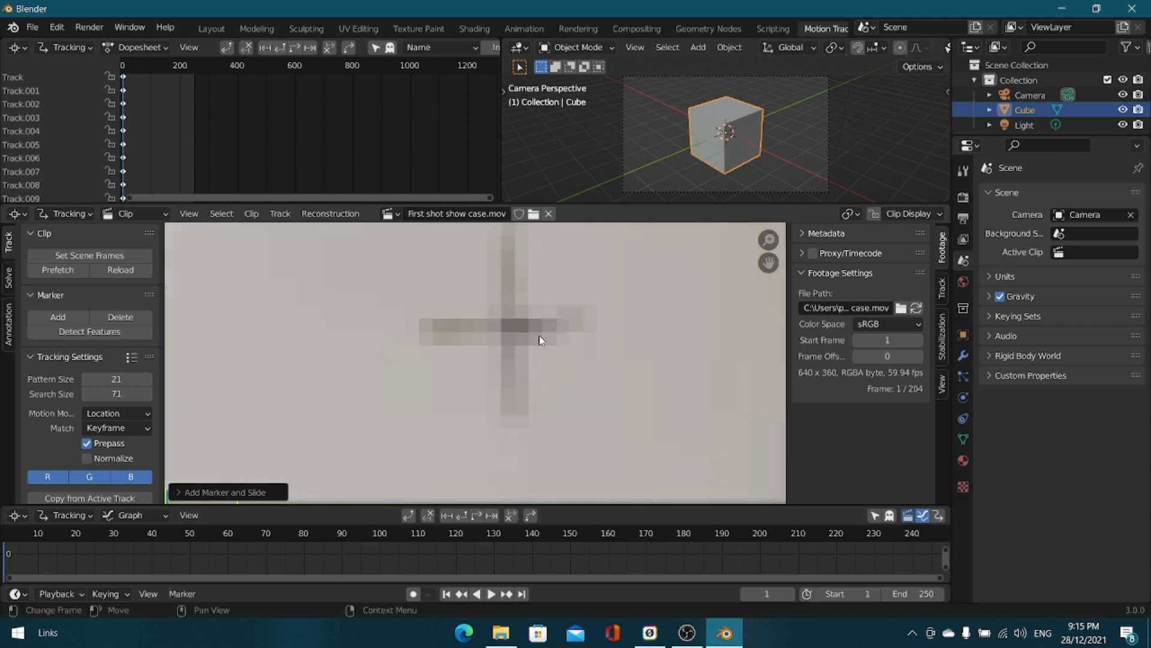
{"action": "left_click", "coordinate": [540, 340]}
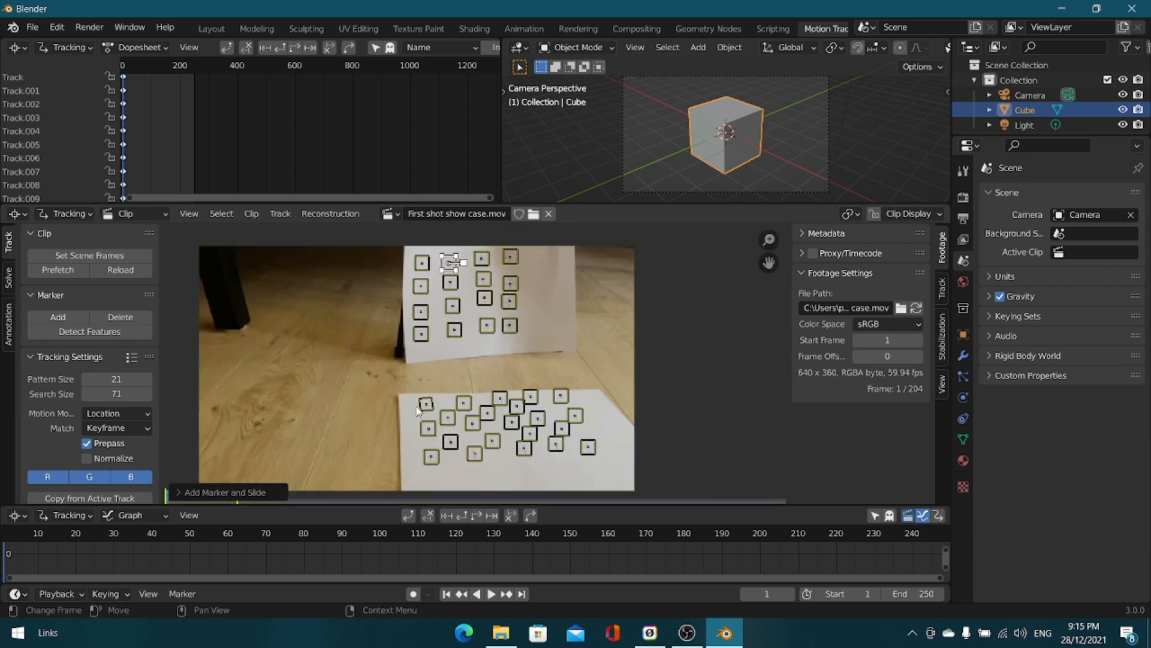
{"action": "mouse_move", "coordinate": [326, 277]}
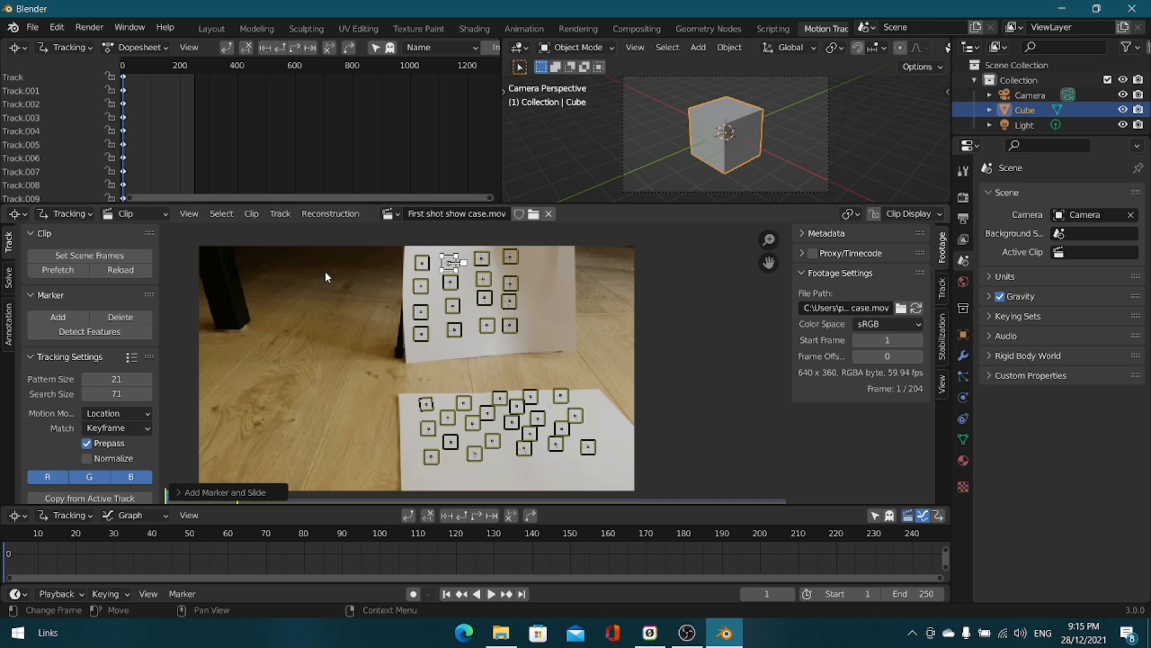
{"action": "mouse_move", "coordinate": [191, 272]}
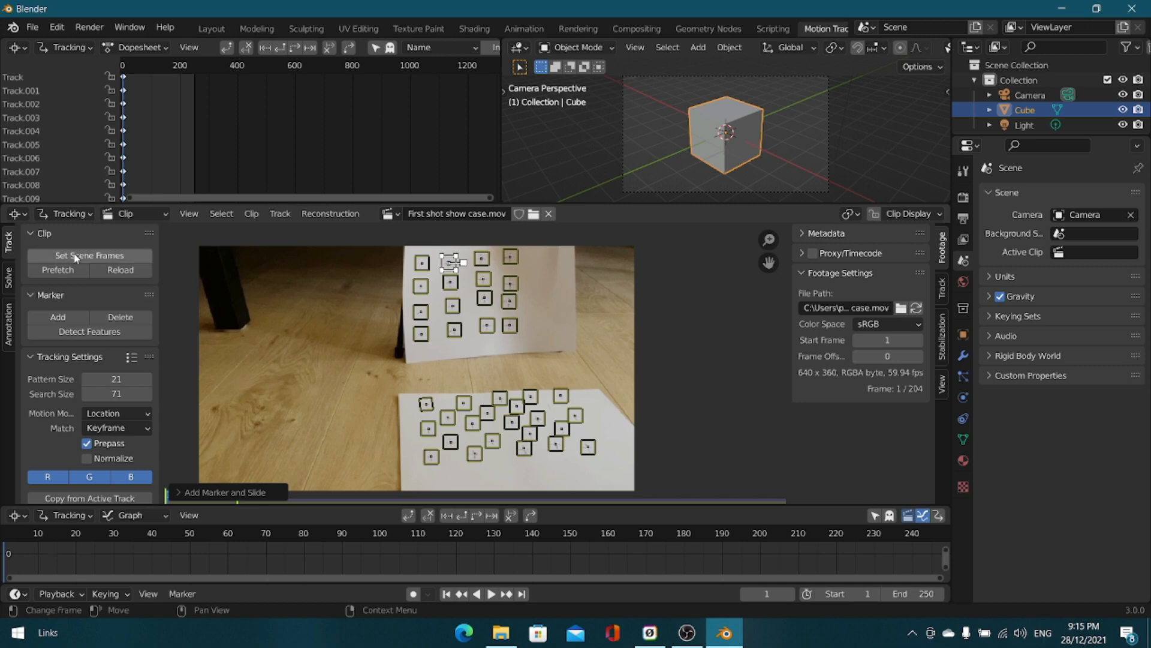
Step: Match the scene range to the clip's 204 frames and track markers forward
{"action": "left_click", "coordinate": [90, 255]}
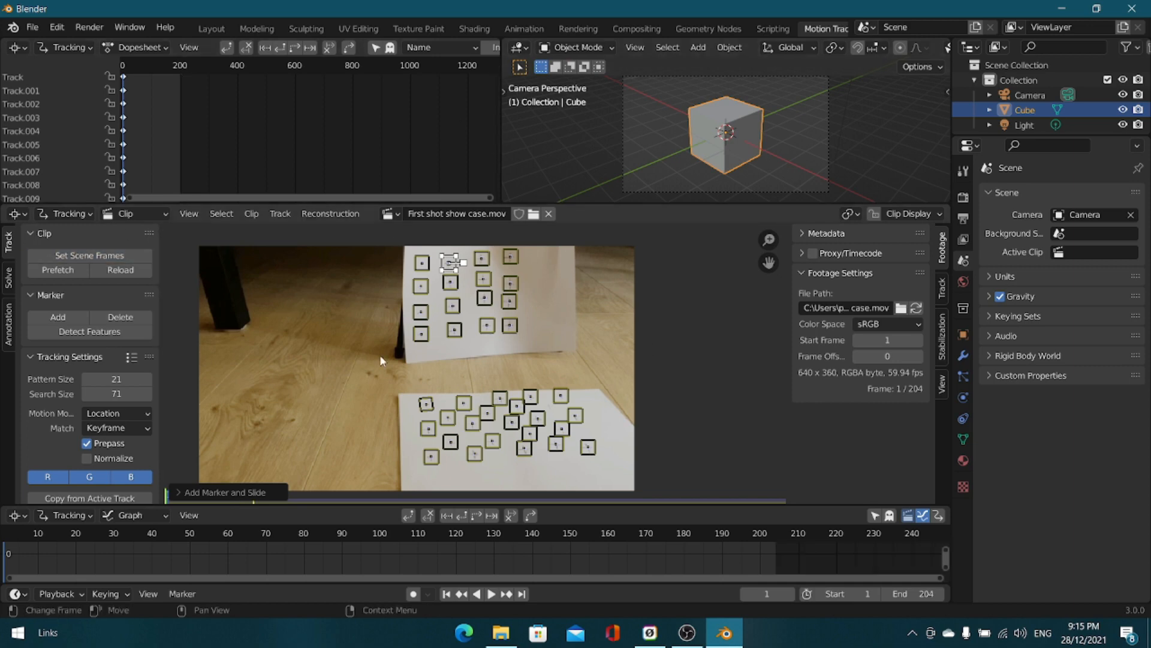
{"action": "mouse_move", "coordinate": [409, 301]}
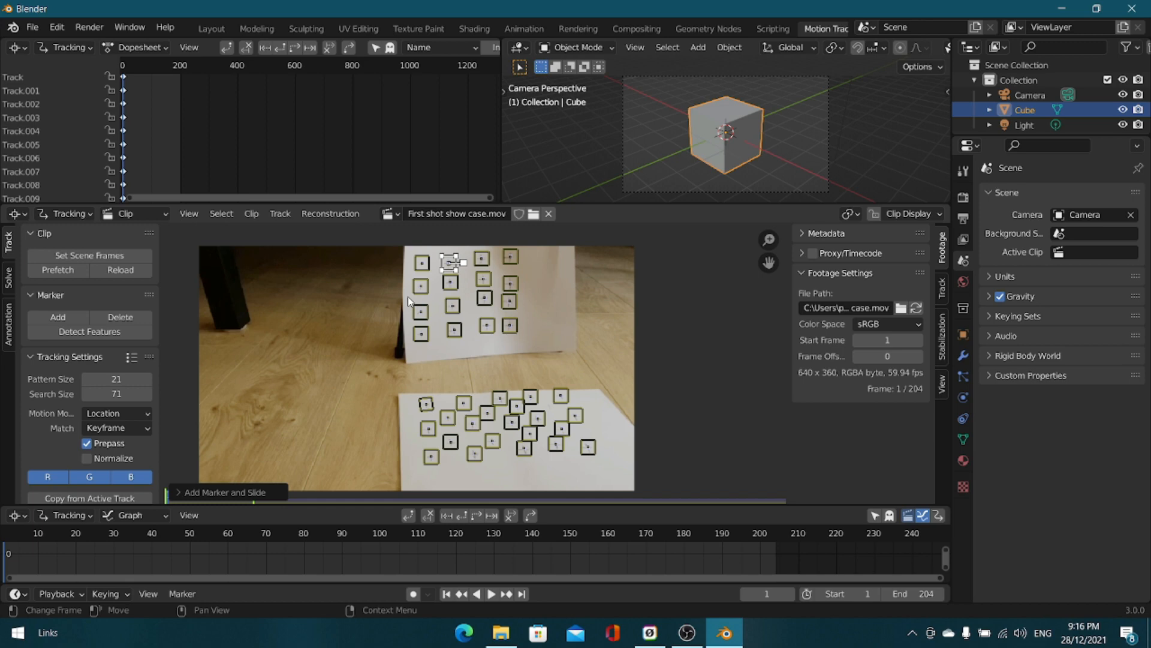
{"action": "left_click", "coordinate": [57, 270]}
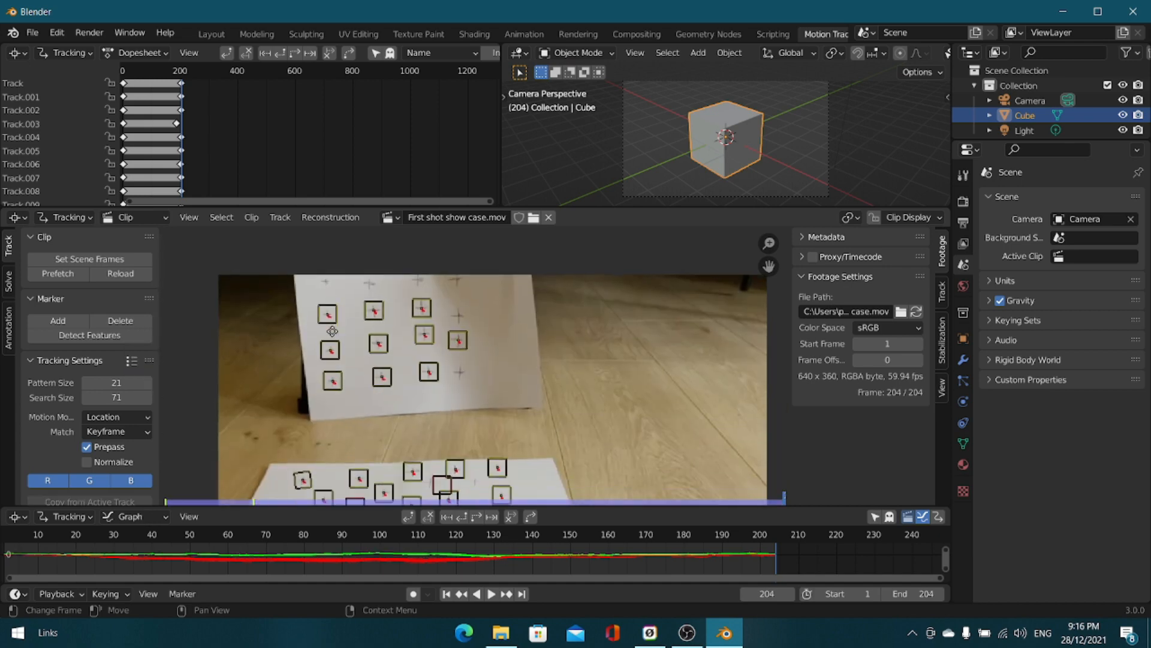
{"action": "mouse_move", "coordinate": [333, 335]}
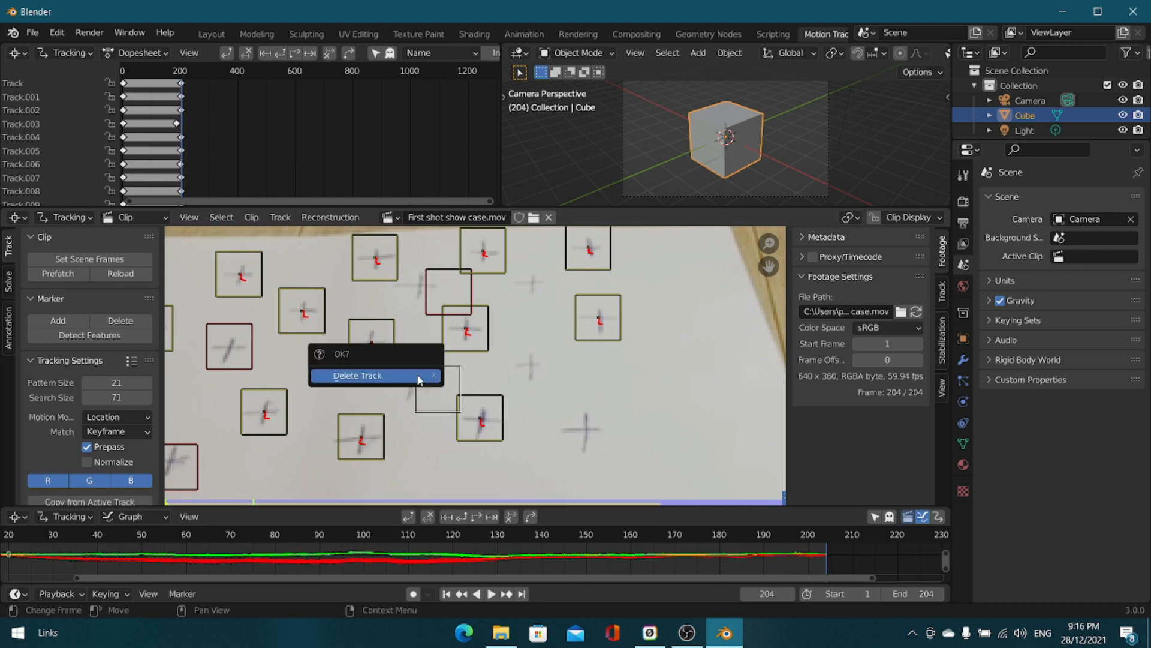
Step: Delete the poorly tracked markers with Delete Track
{"action": "left_click", "coordinate": [369, 375]}
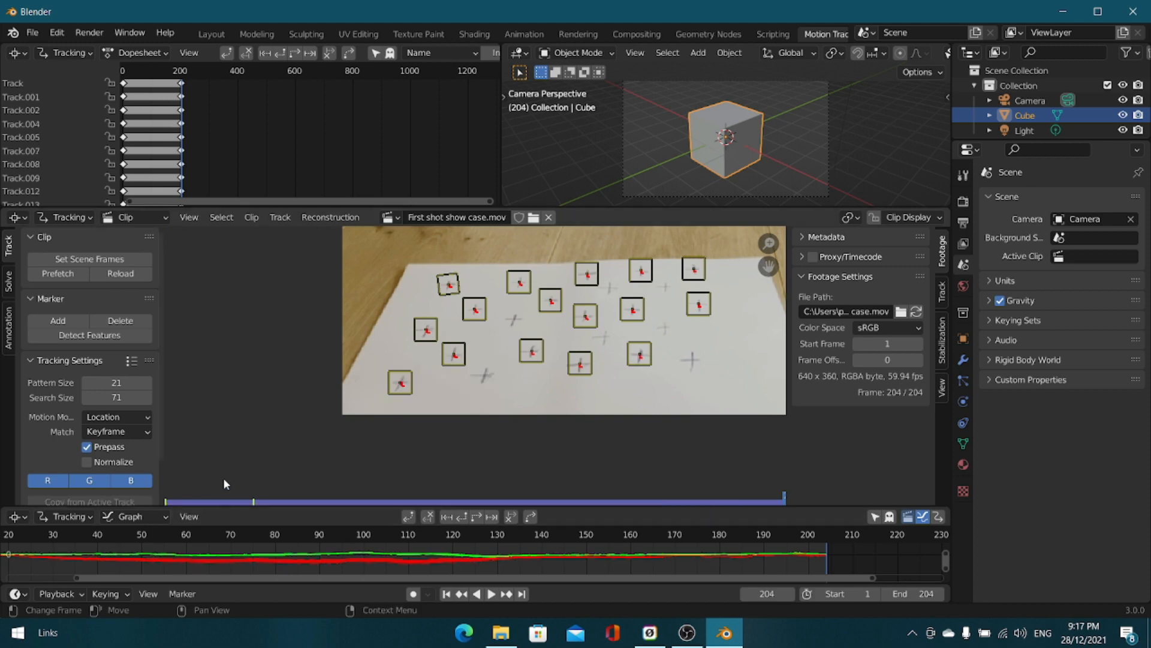
{"action": "mouse_move", "coordinate": [96, 398]}
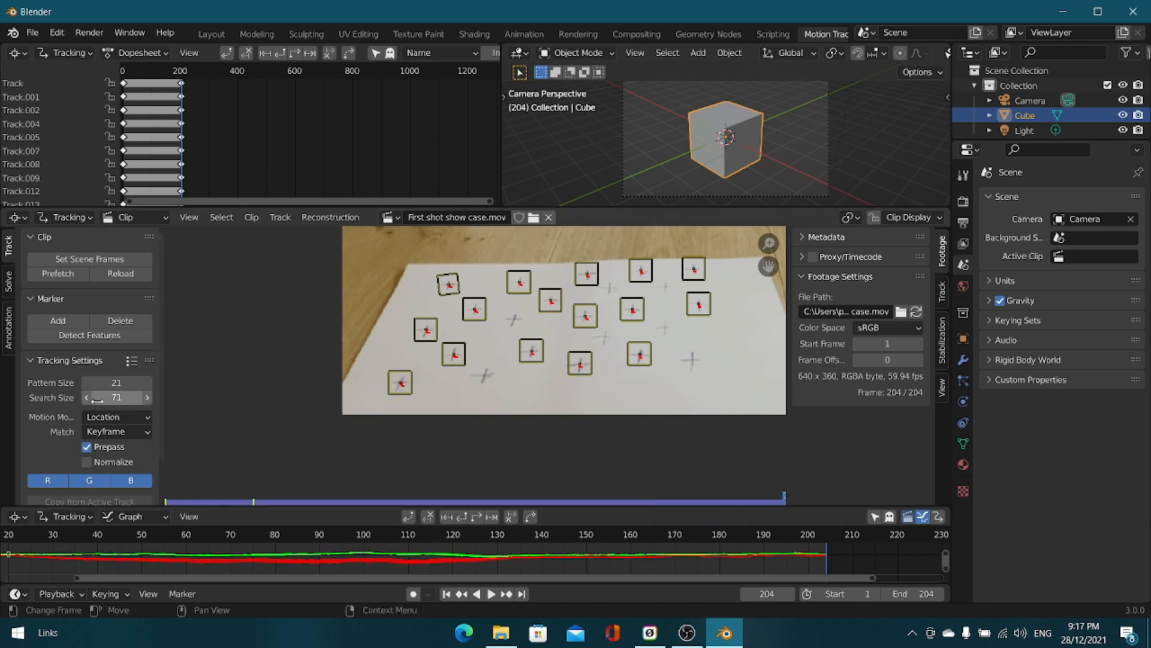
Step: Switch the tracker settings from Prepass to Normalize
{"action": "left_click", "coordinate": [87, 412]}
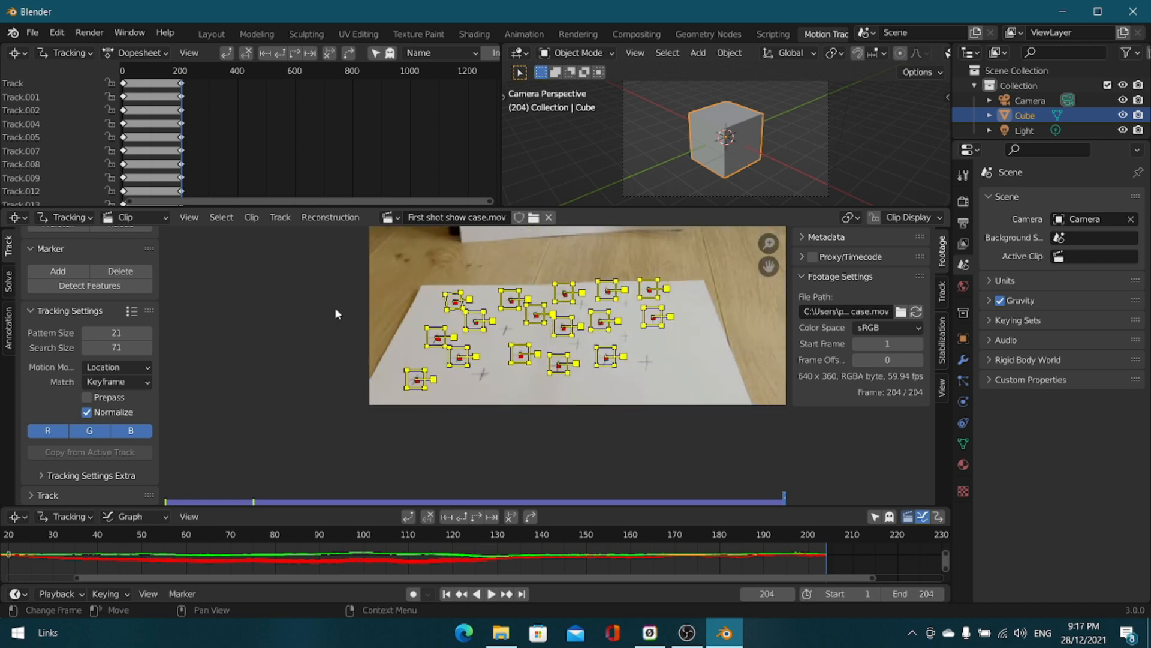
{"action": "mouse_move", "coordinate": [47, 482]}
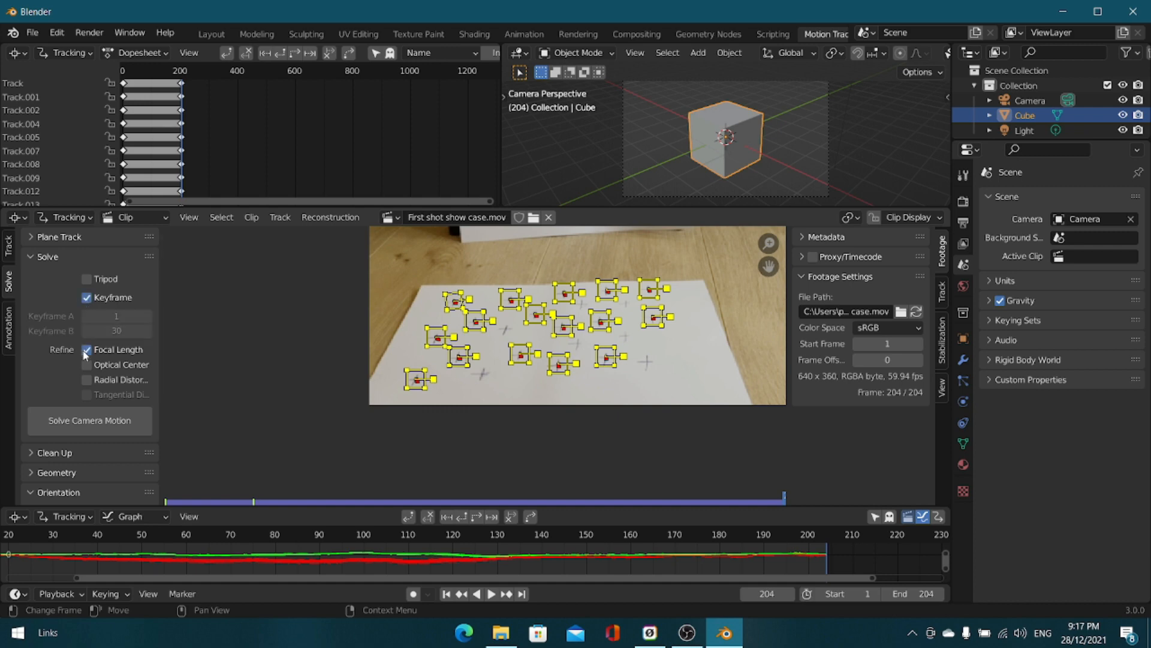
{"action": "mouse_move", "coordinate": [90, 391]}
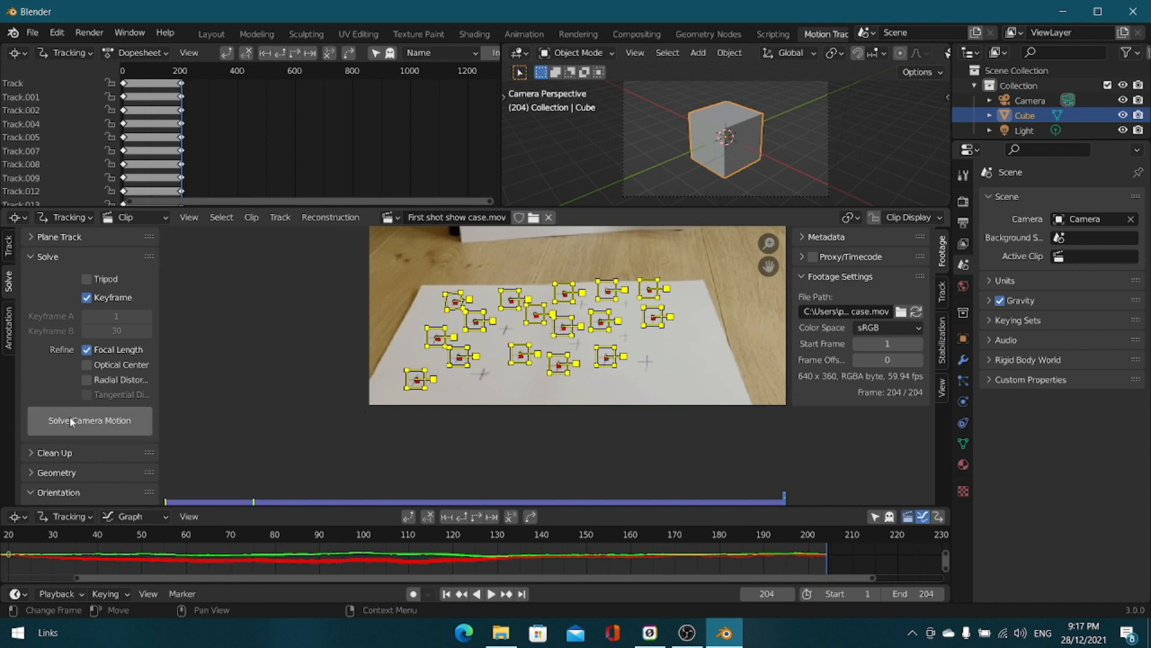
Step: Run Solve Camera Motion, reaching a 0.10 px average reprojection error
{"action": "left_click", "coordinate": [89, 421]}
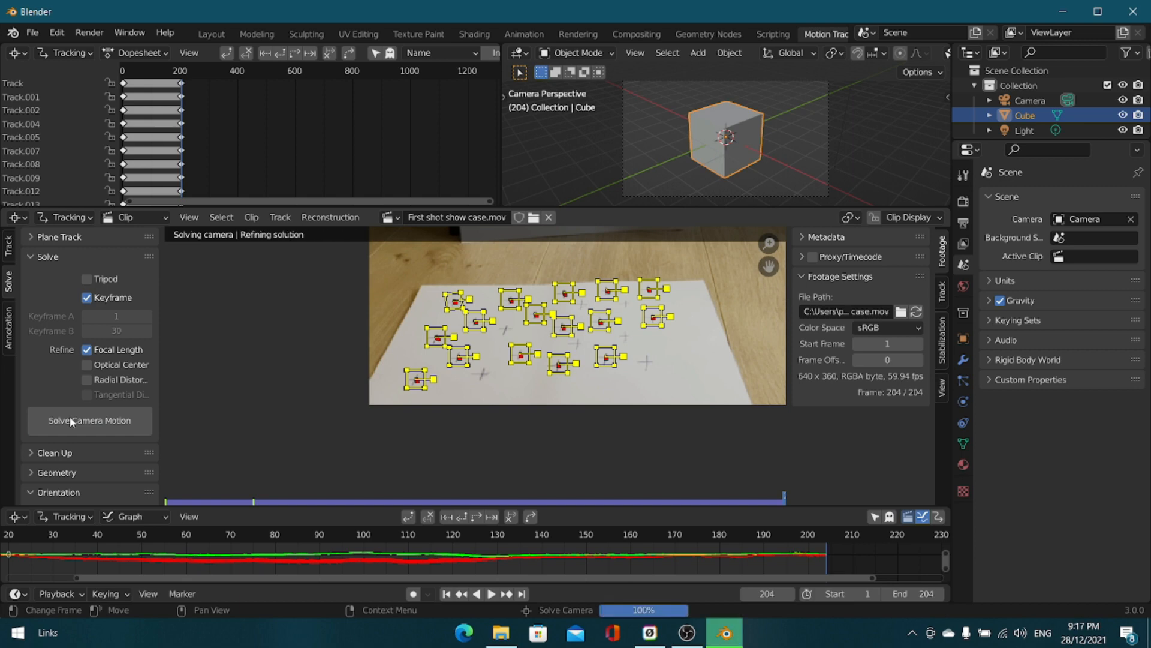
{"action": "left_click", "coordinate": [88, 421]}
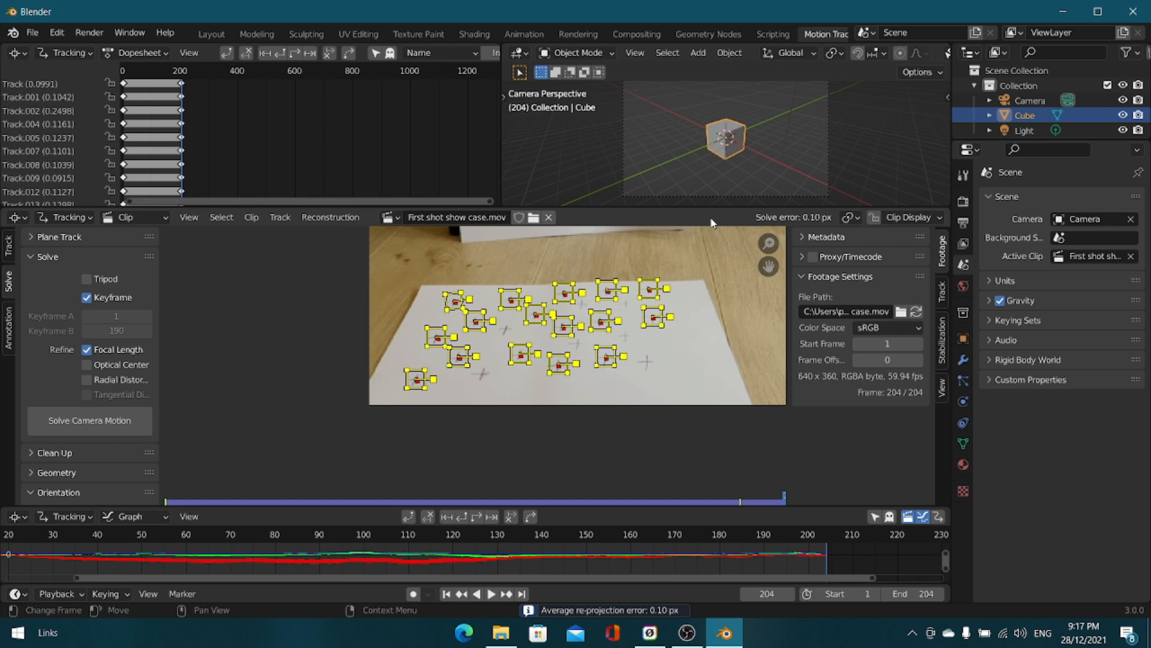
{"action": "mouse_move", "coordinate": [741, 232]}
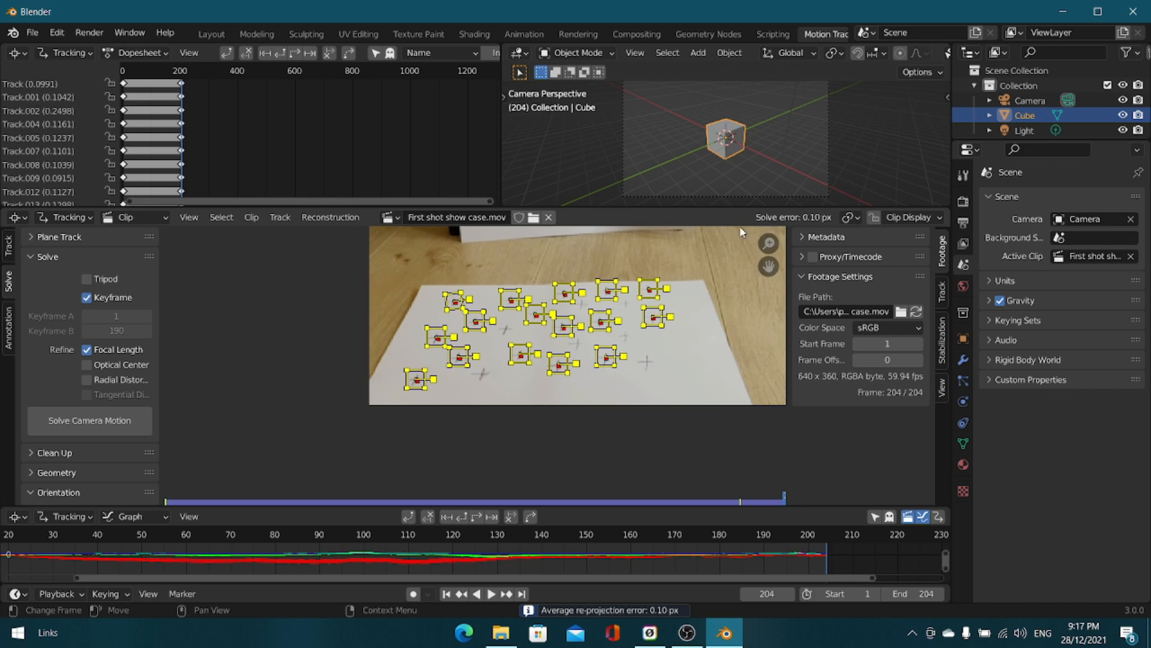
{"action": "mouse_move", "coordinate": [787, 226]}
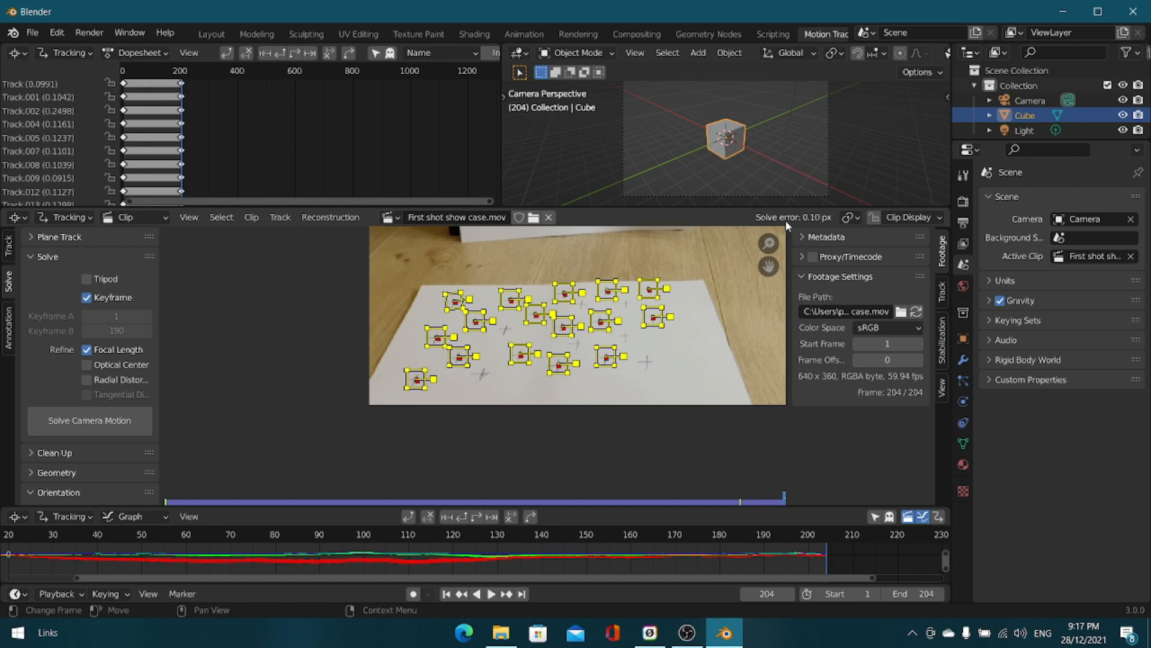
{"action": "mouse_move", "coordinate": [691, 276]}
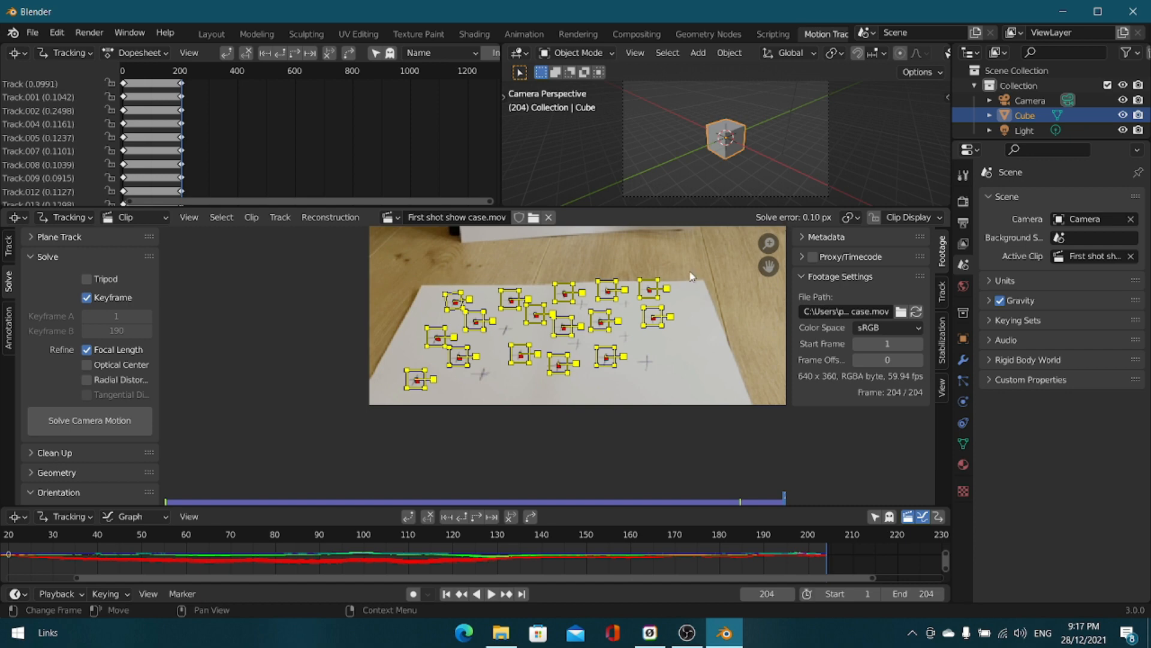
{"action": "mouse_move", "coordinate": [427, 345]}
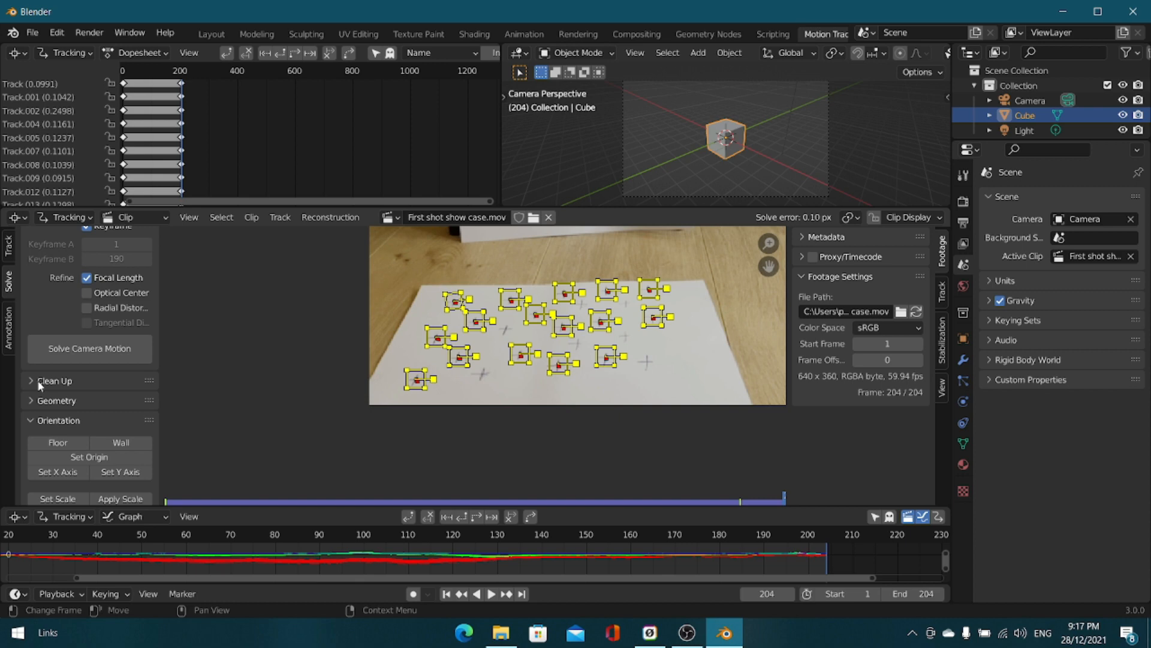
Step: Expand the Clean Up panel in the Solve sidebar
{"action": "left_click", "coordinate": [54, 380]}
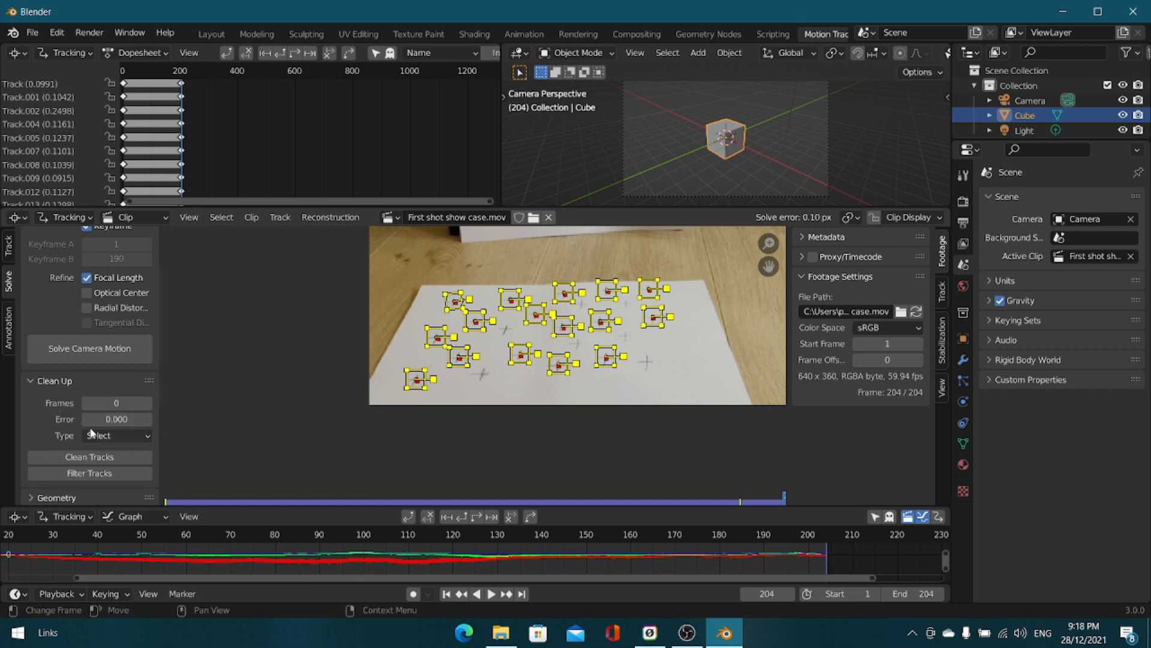
{"action": "mouse_move", "coordinate": [116, 419]}
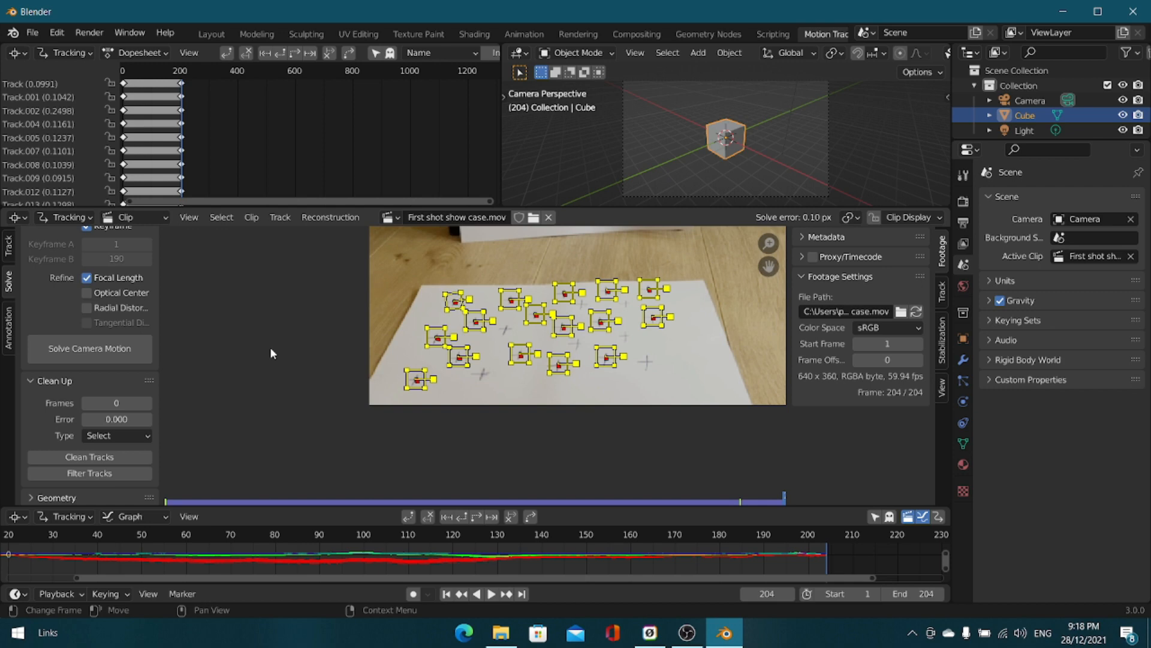
{"action": "mouse_move", "coordinate": [289, 351]}
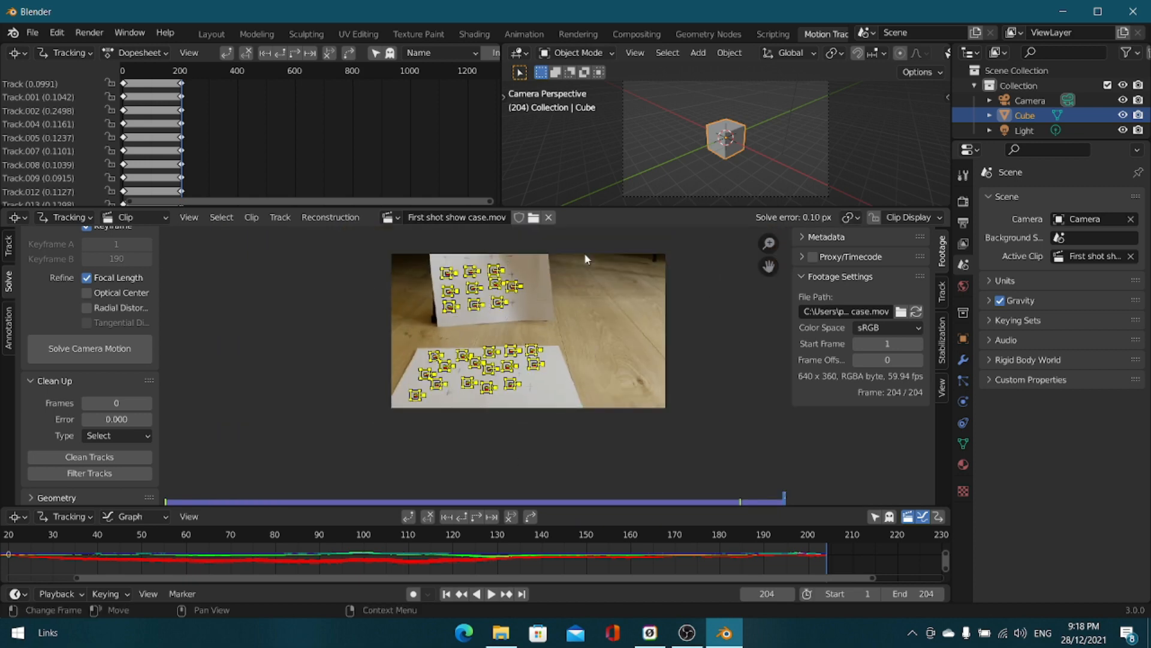
{"action": "mouse_move", "coordinate": [607, 354]}
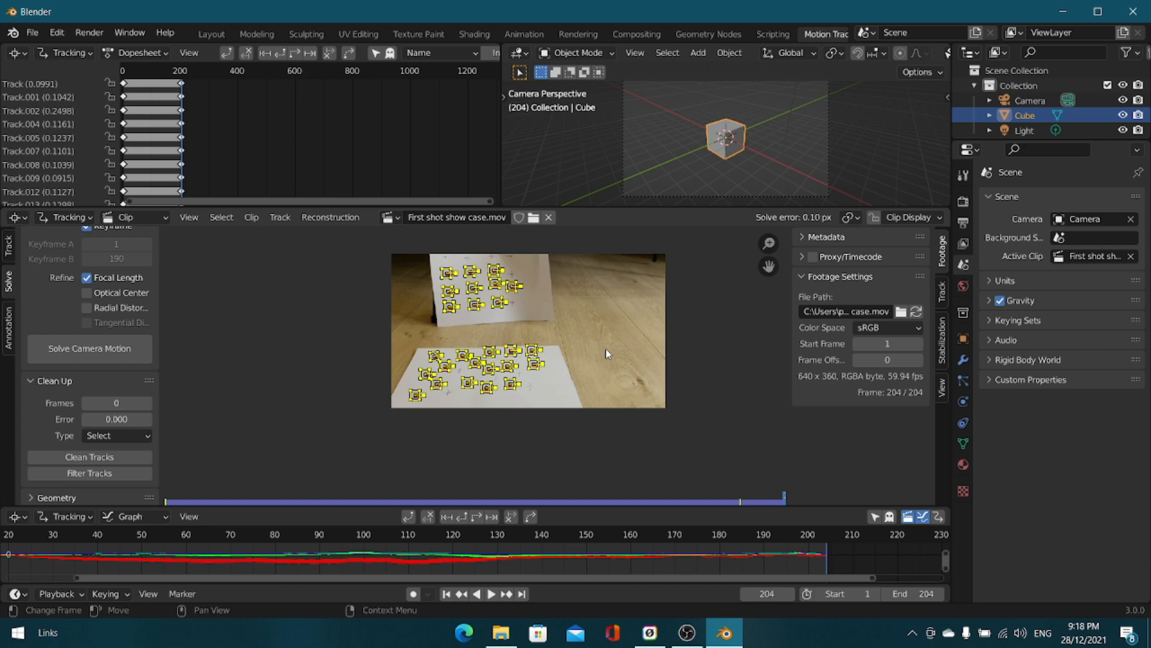
{"action": "mouse_move", "coordinate": [161, 339]}
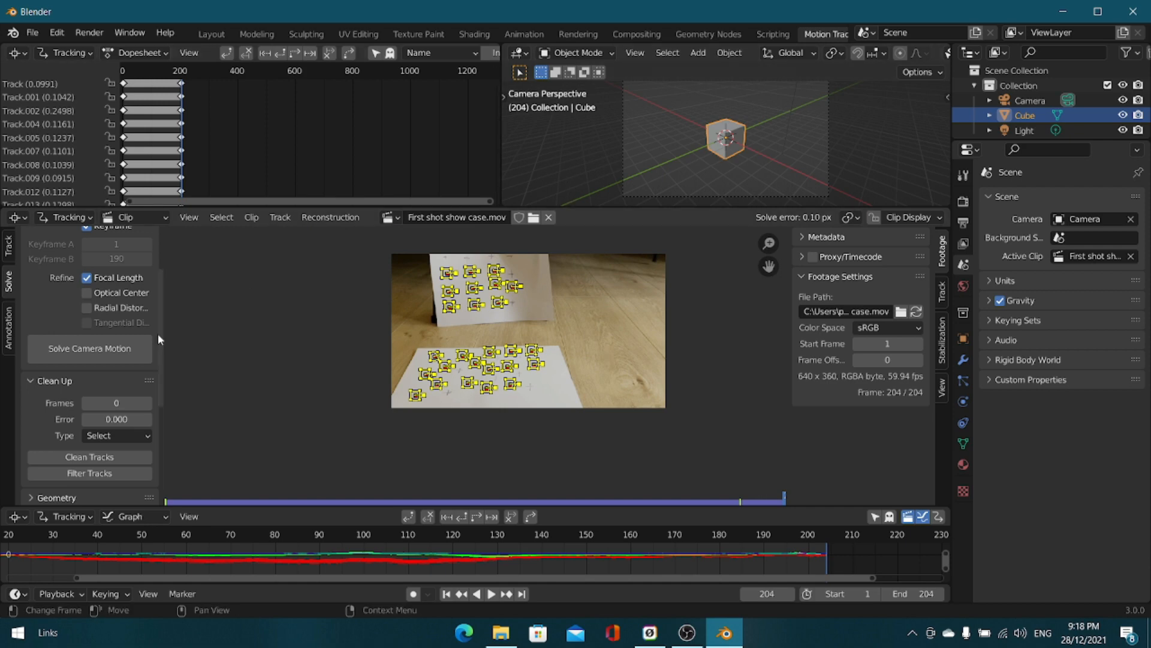
{"action": "mouse_move", "coordinate": [85, 377]}
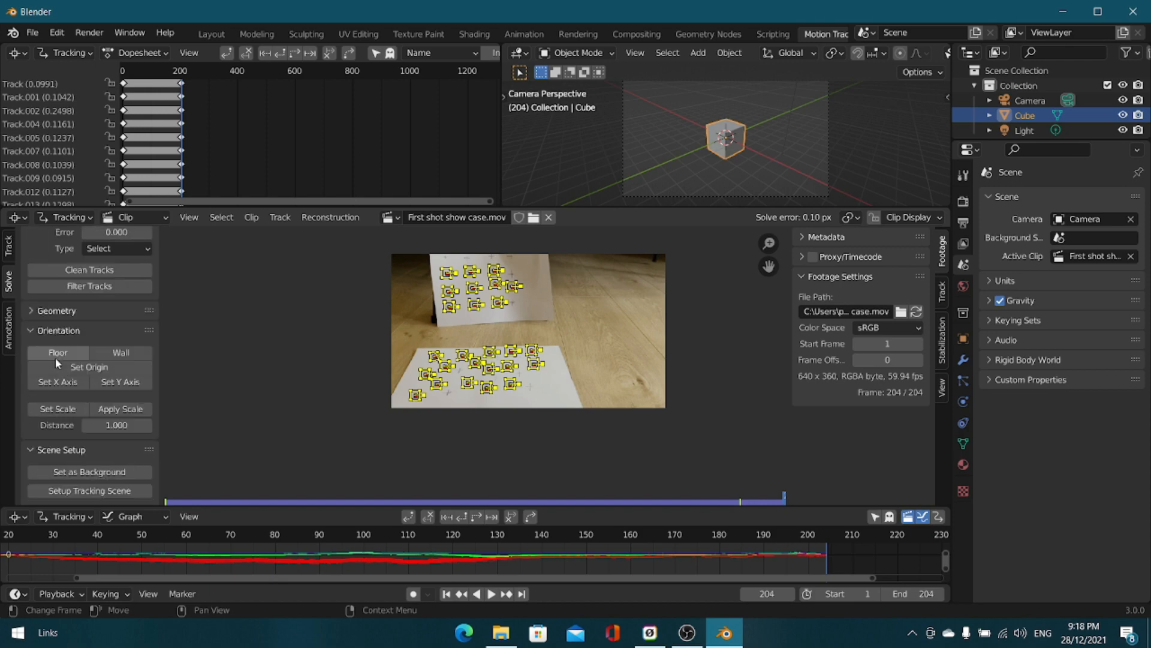
Step: Set the footage as camera background and run Setup Tracking Scene
{"action": "left_click", "coordinate": [58, 353]}
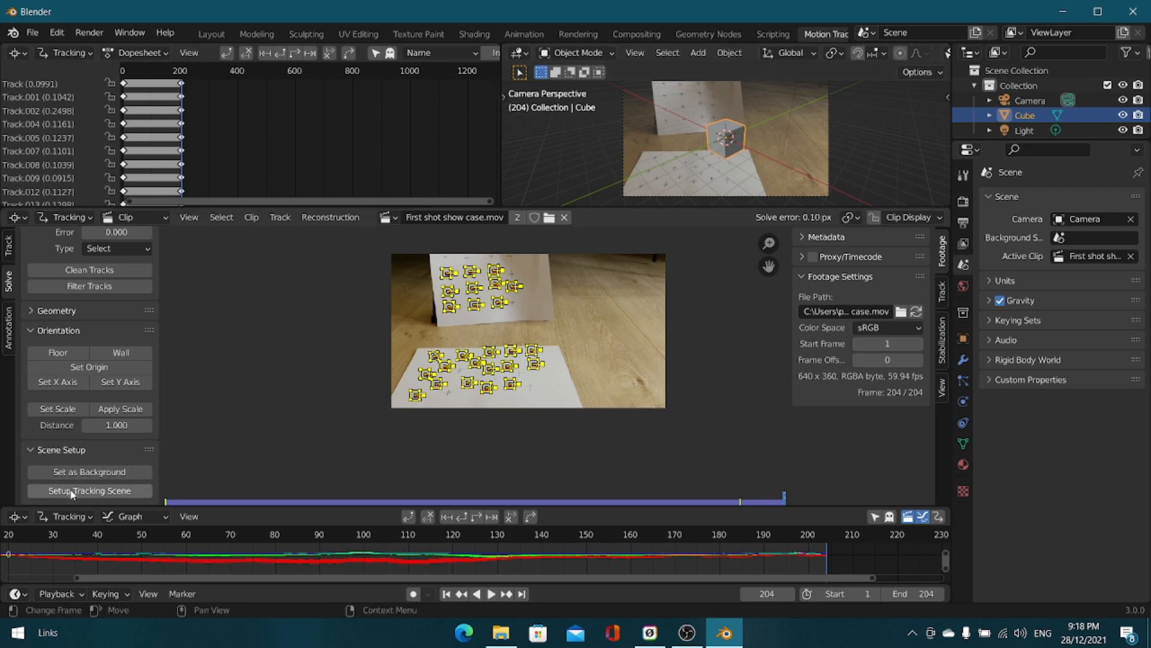
{"action": "left_click", "coordinate": [89, 490]}
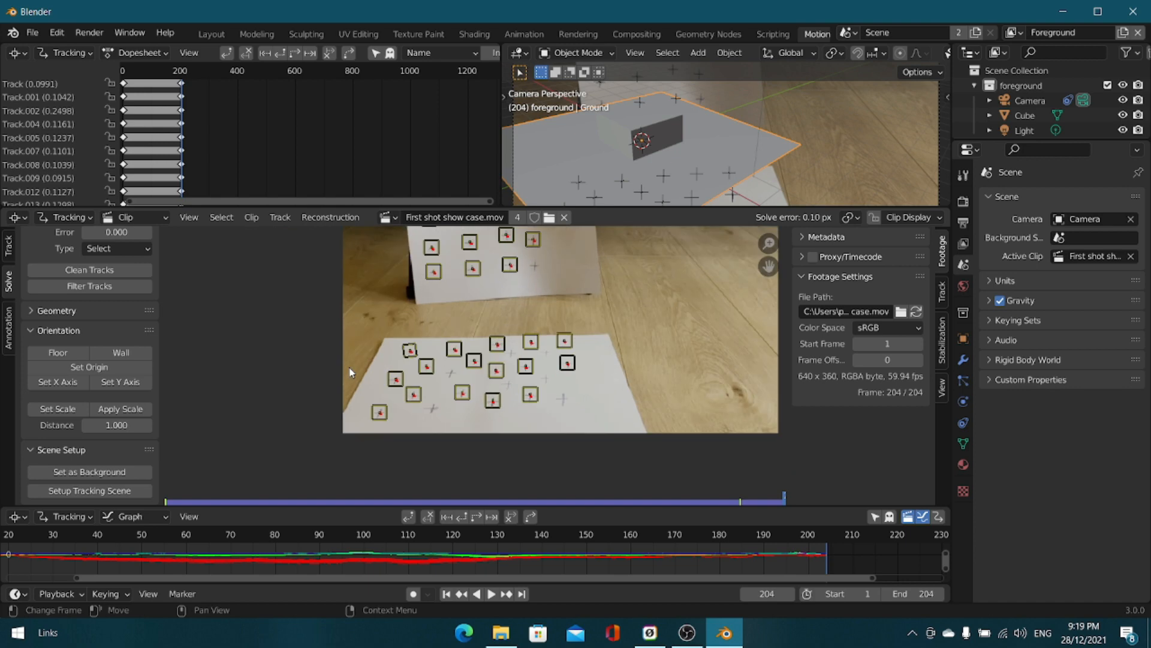
{"action": "mouse_move", "coordinate": [417, 394]}
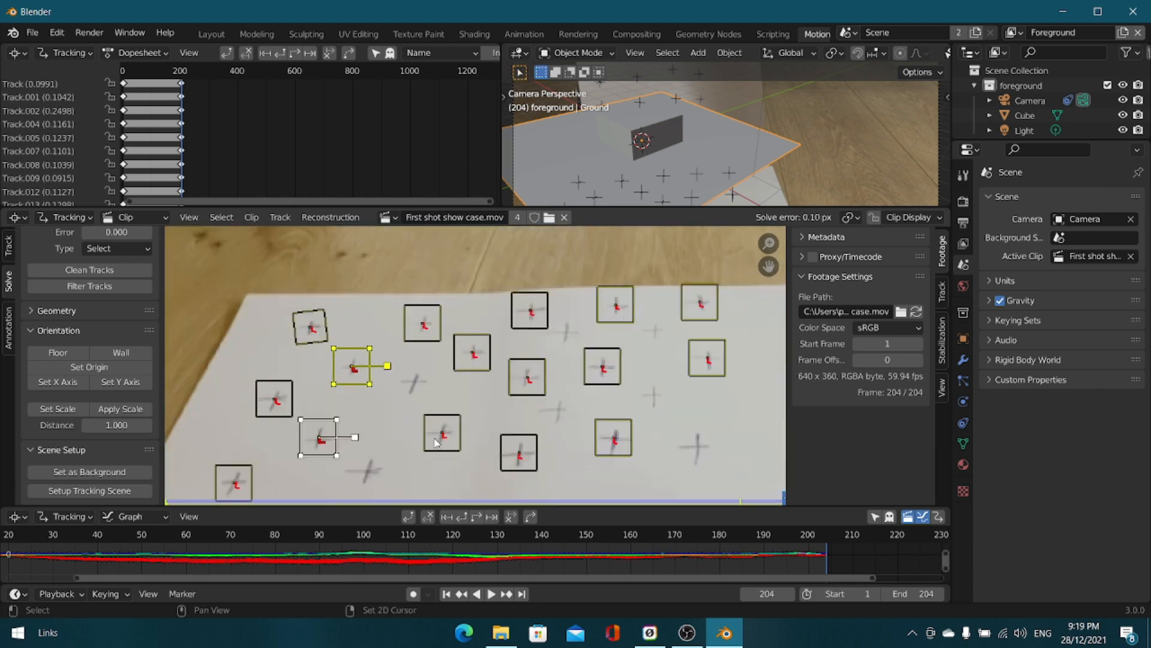
Step: Orient the floor from floor-sheet tracks, delete the cube, and set the X axis from a track
{"action": "left_click", "coordinate": [442, 435]}
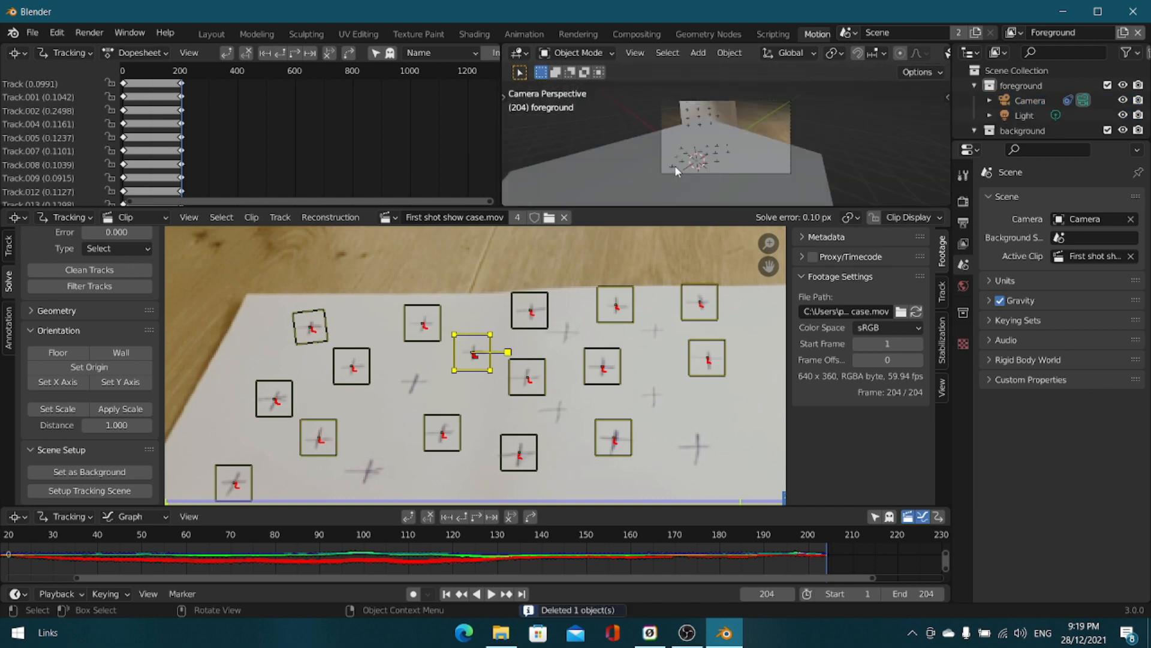
{"action": "key", "text": "S"}
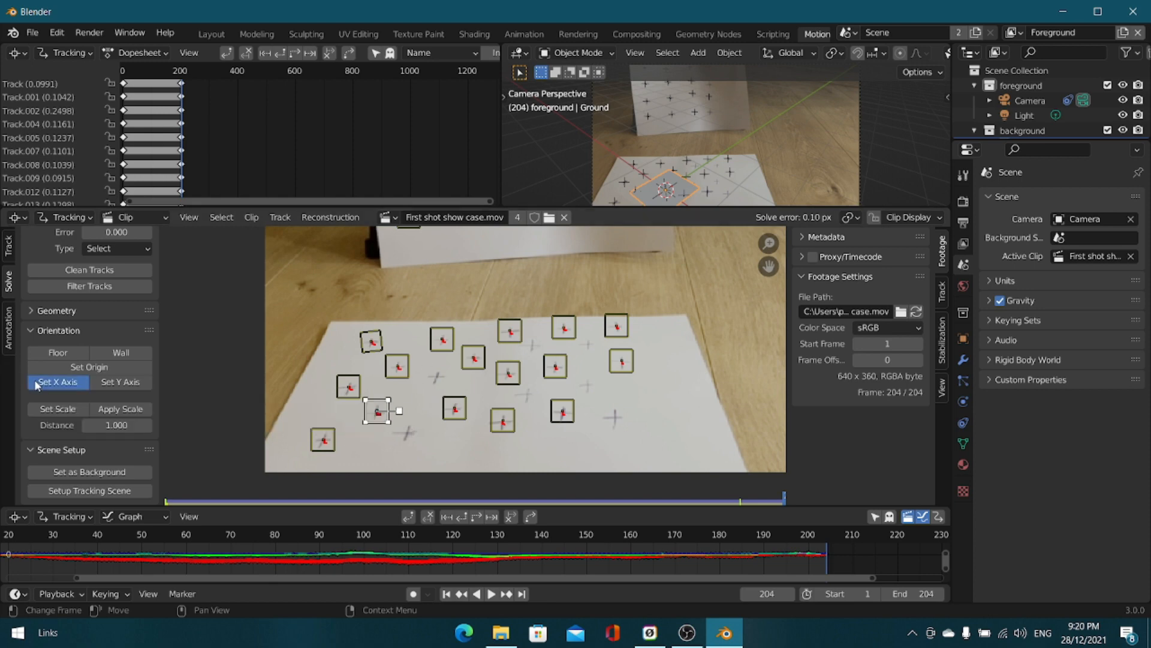
{"action": "left_click", "coordinate": [57, 382]}
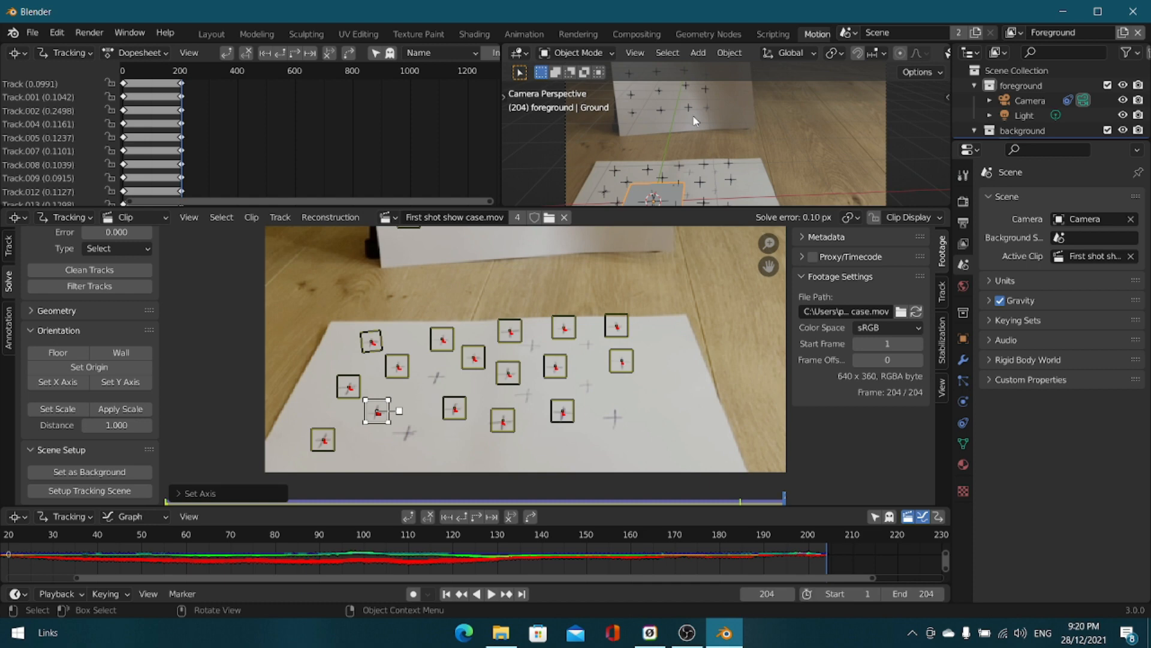
{"action": "left_click", "coordinate": [210, 33]}
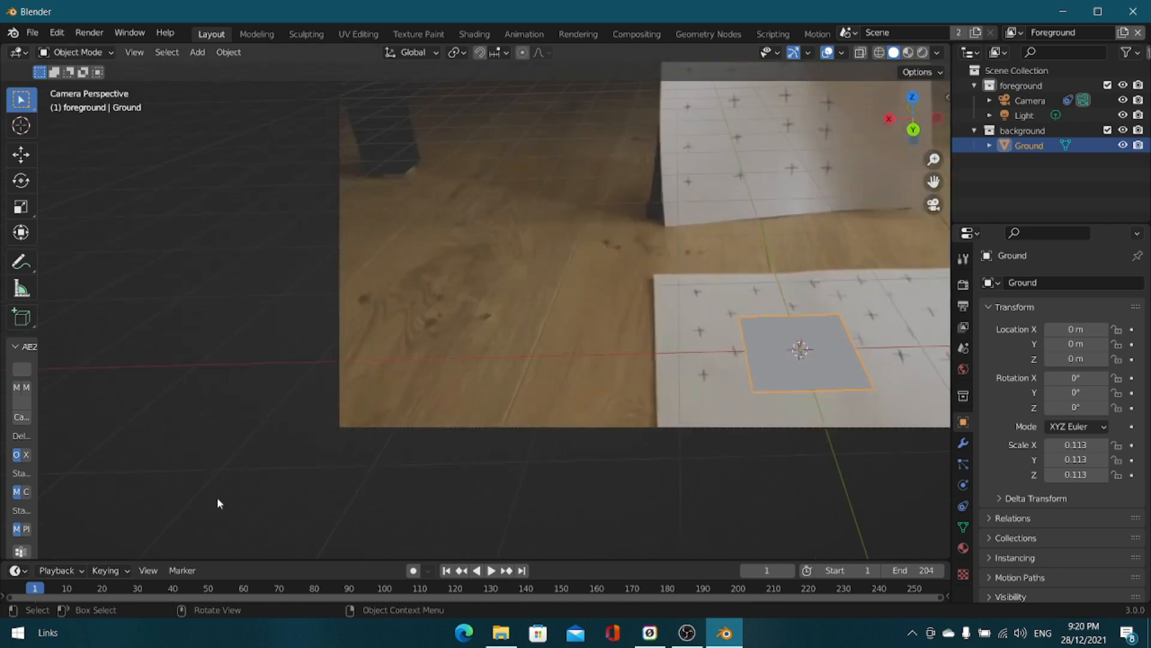
Step: Play the clip in Layout to confirm the Ground plane stays on the floor sheet
{"action": "left_click", "coordinate": [491, 570]}
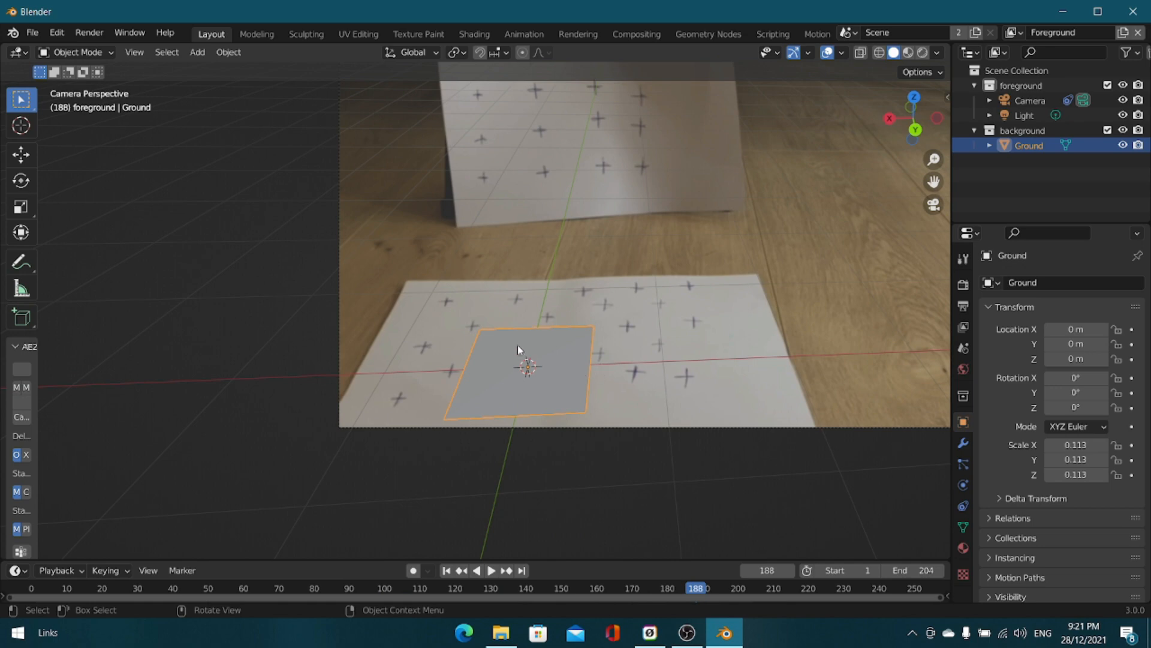
{"action": "mouse_move", "coordinate": [541, 376]}
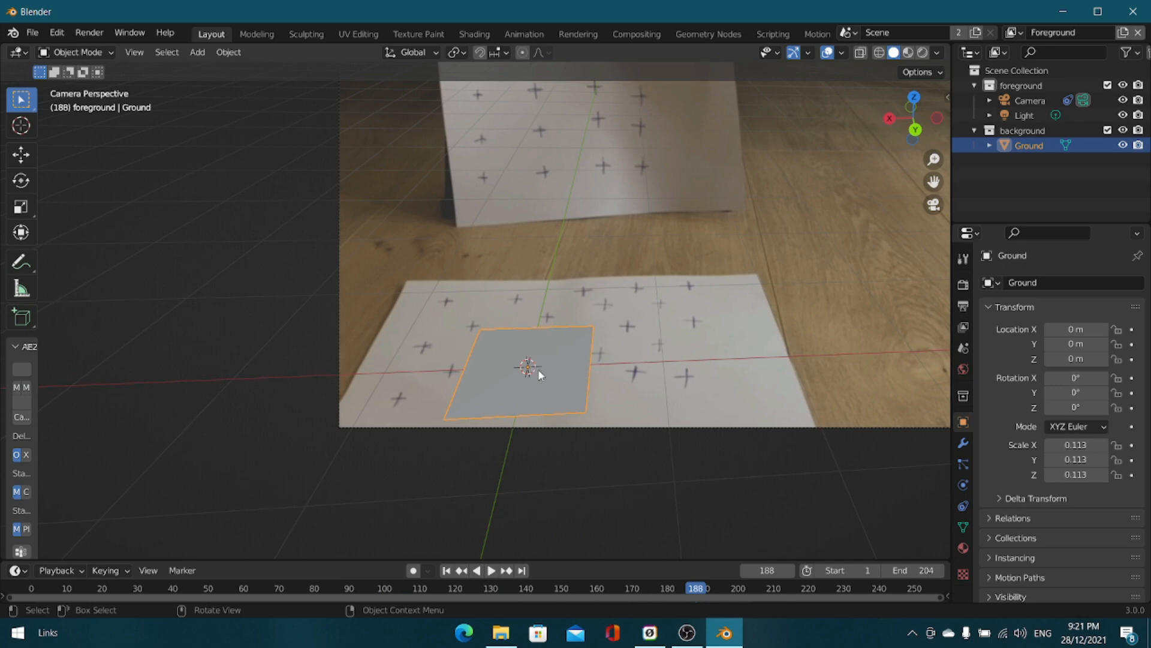